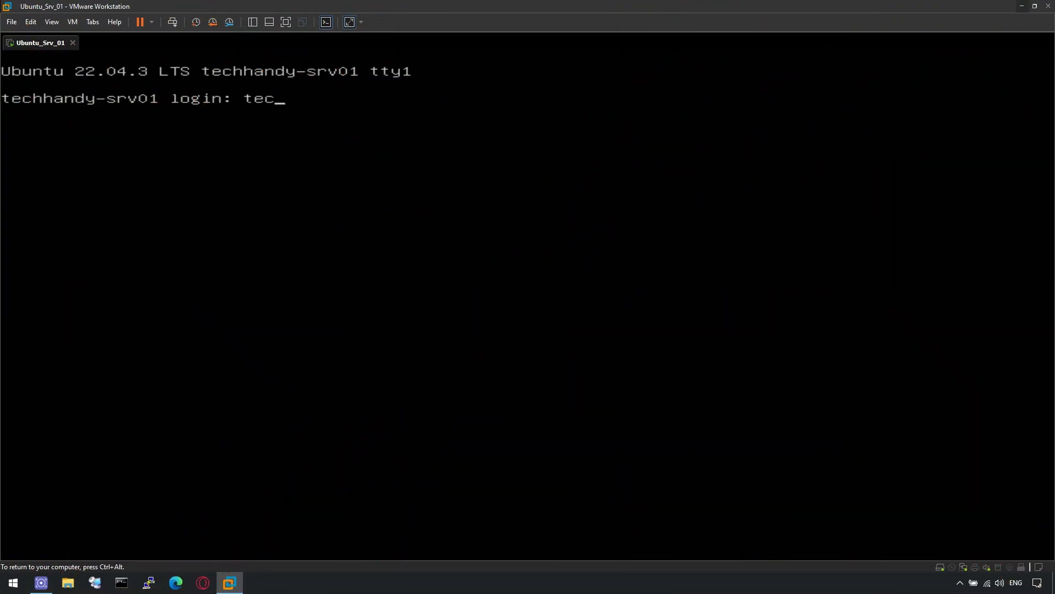
Attempt a techhandy login at the tty1 prompt, which fails with Login incorrect.
{"action": "type", "text": "hhandy"}
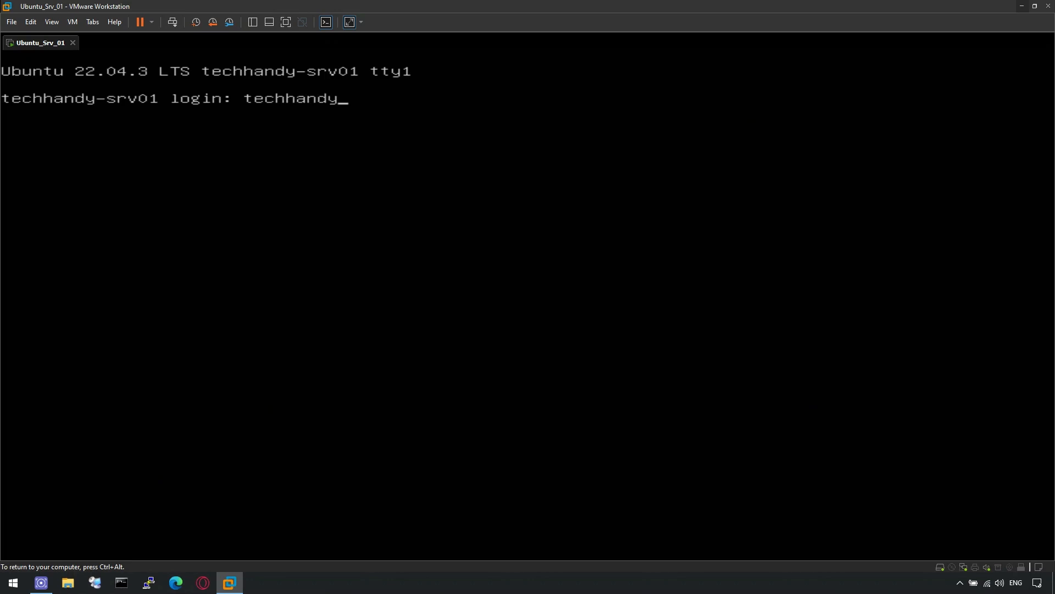
{"action": "key", "text": "Return"}
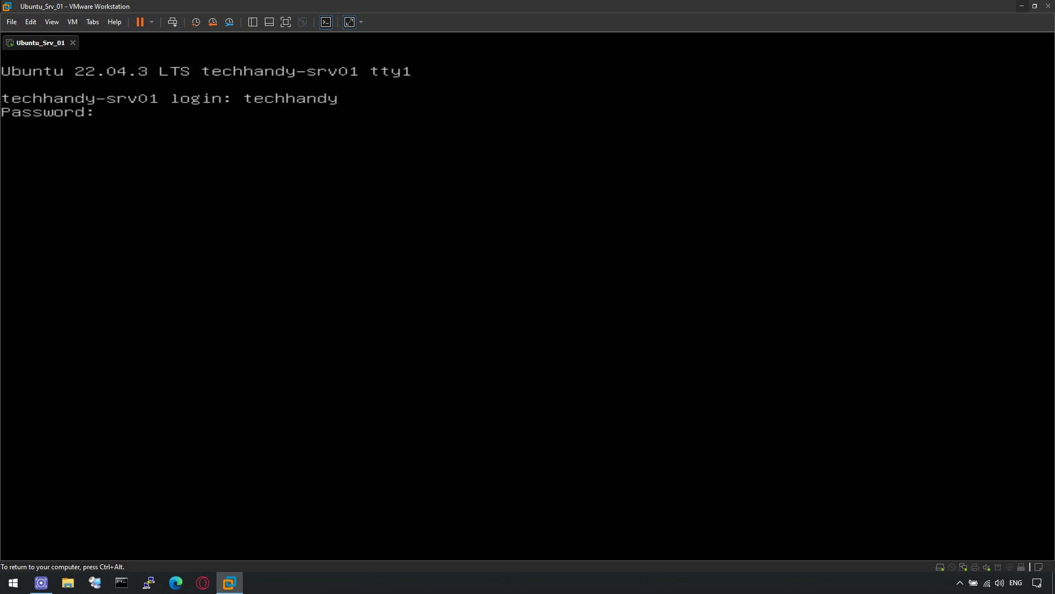
{"action": "key", "text": "Return"}
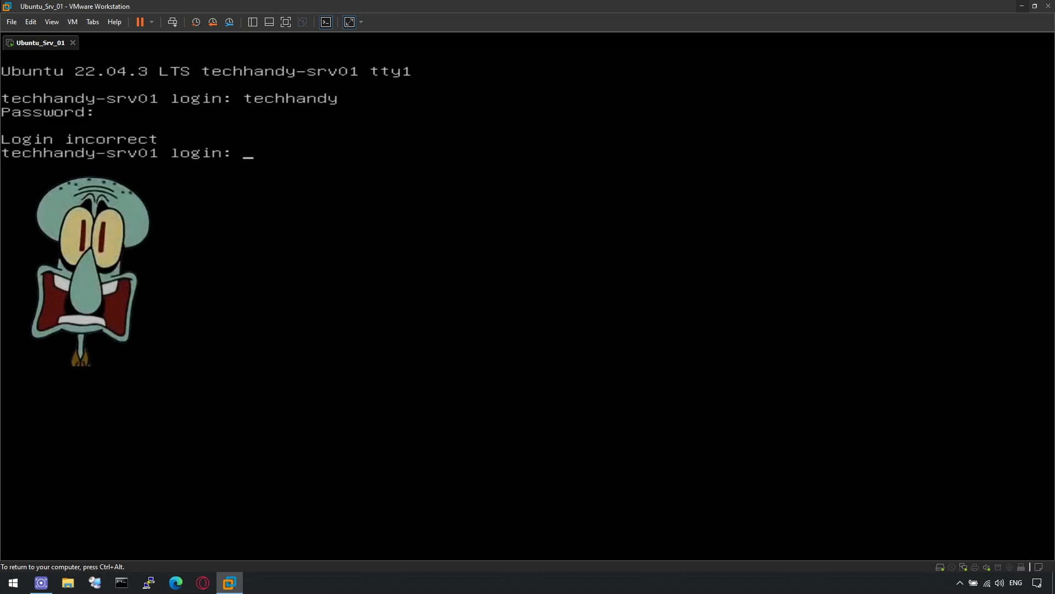
{"action": "mouse_move", "coordinate": [194, 173]}
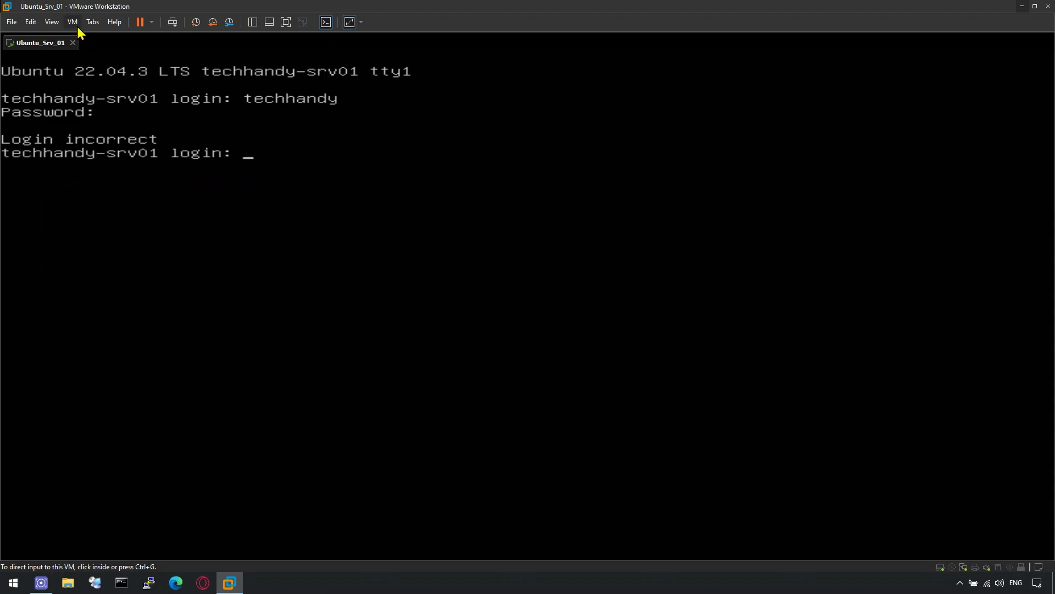
Send Ctrl+Alt+Del from the VM menu to reboot the guest into GRUB.
{"action": "left_click", "coordinate": [72, 22]}
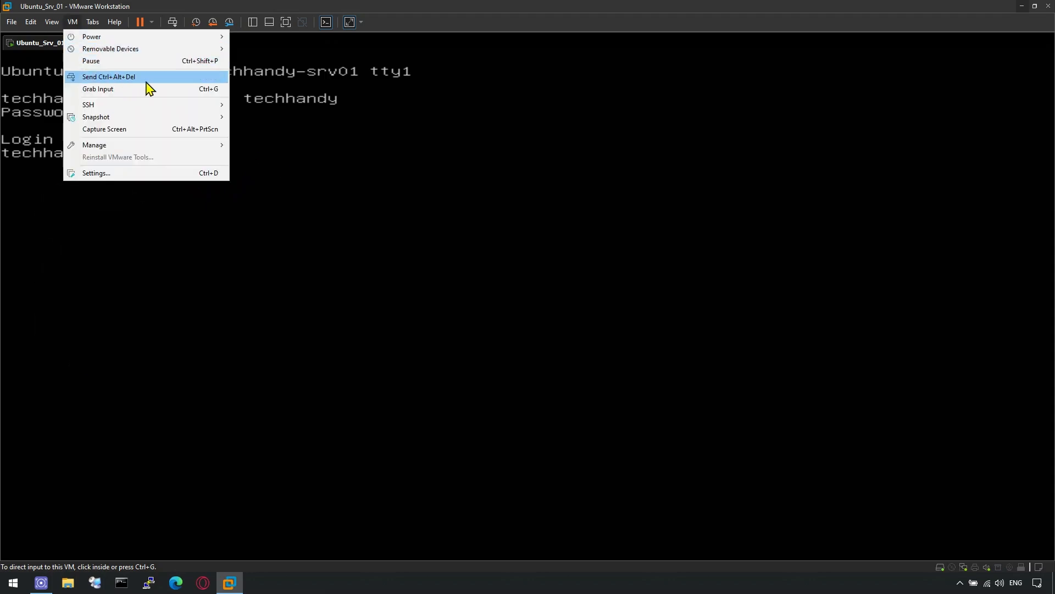
{"action": "mouse_move", "coordinate": [159, 87]}
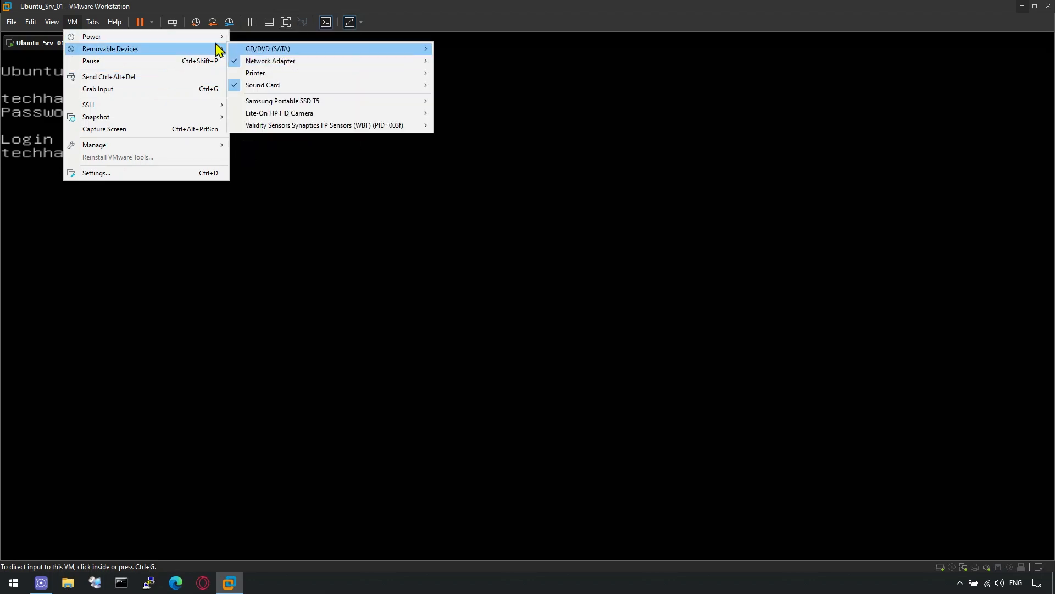
{"action": "mouse_move", "coordinate": [206, 81]}
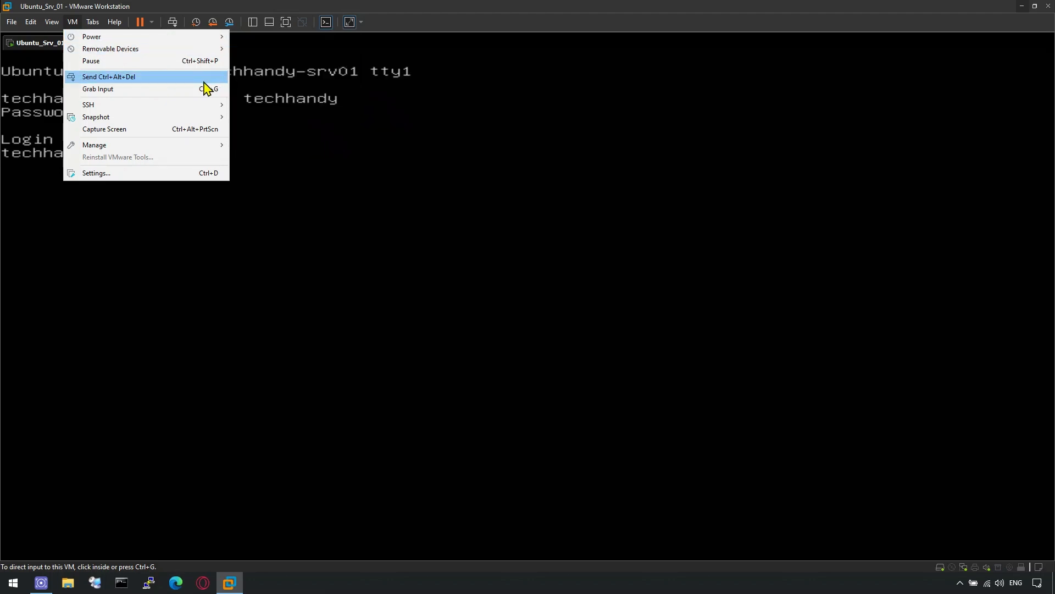
{"action": "left_click", "coordinate": [108, 77]}
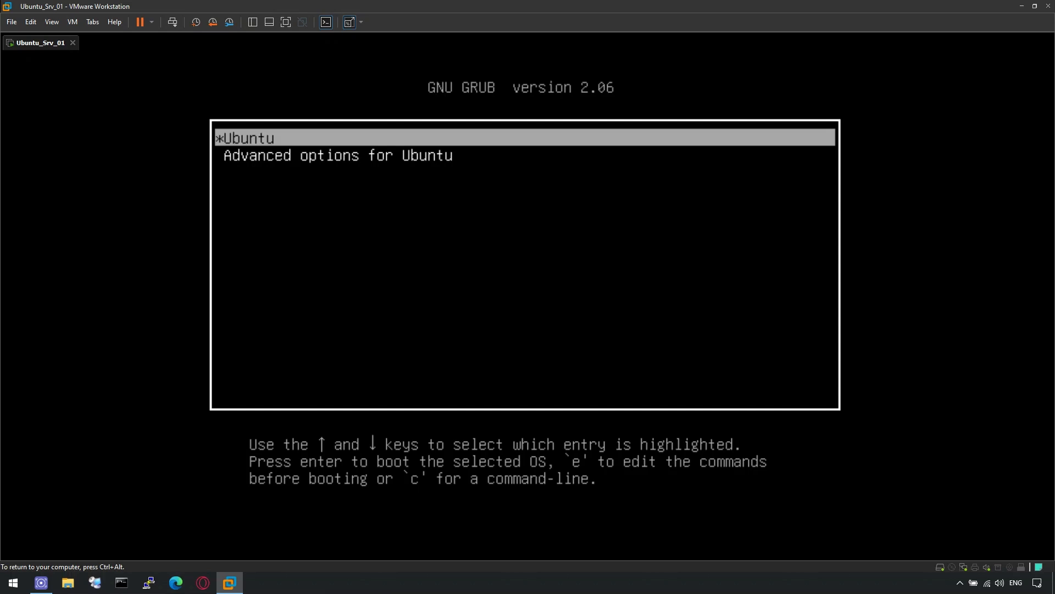
Open Advanced options for Ubuntu and edit the 5.15.0-91-generic kernel entry.
{"action": "key", "text": "Return"}
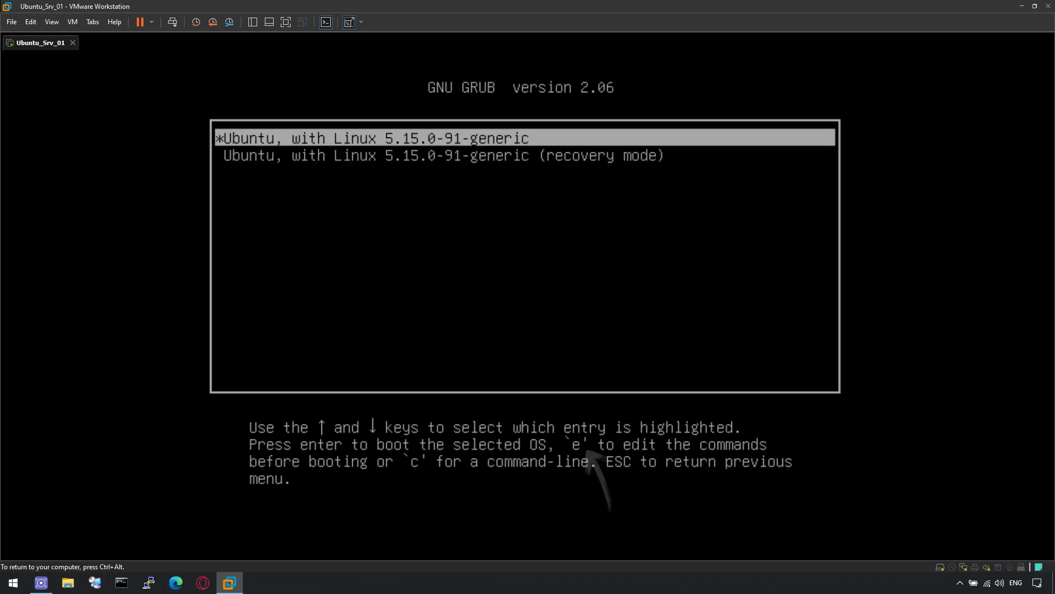
{"action": "mouse_move", "coordinate": [596, 468]}
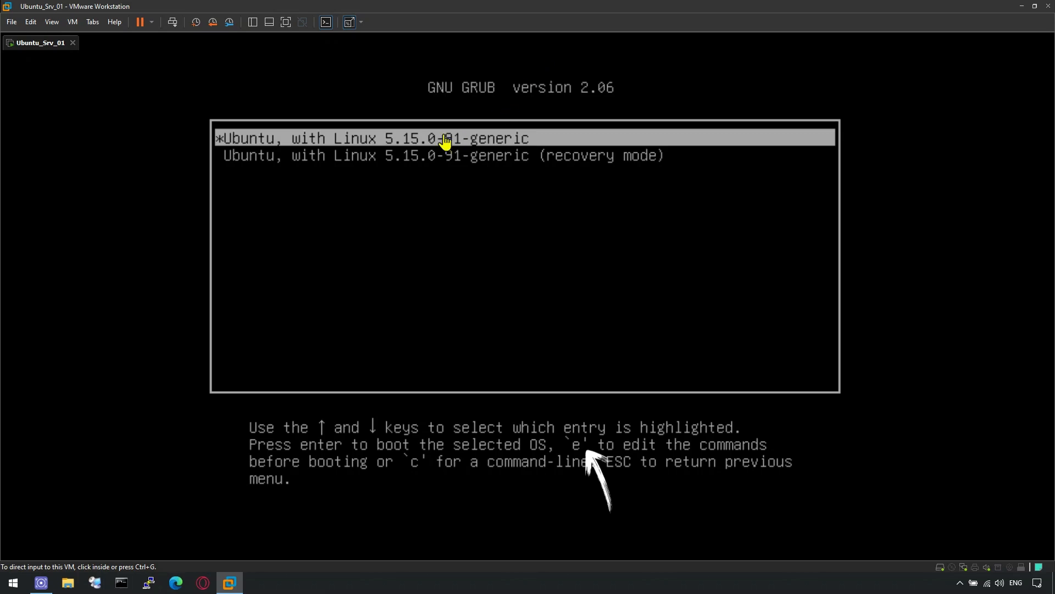
{"action": "mouse_move", "coordinate": [351, 445]}
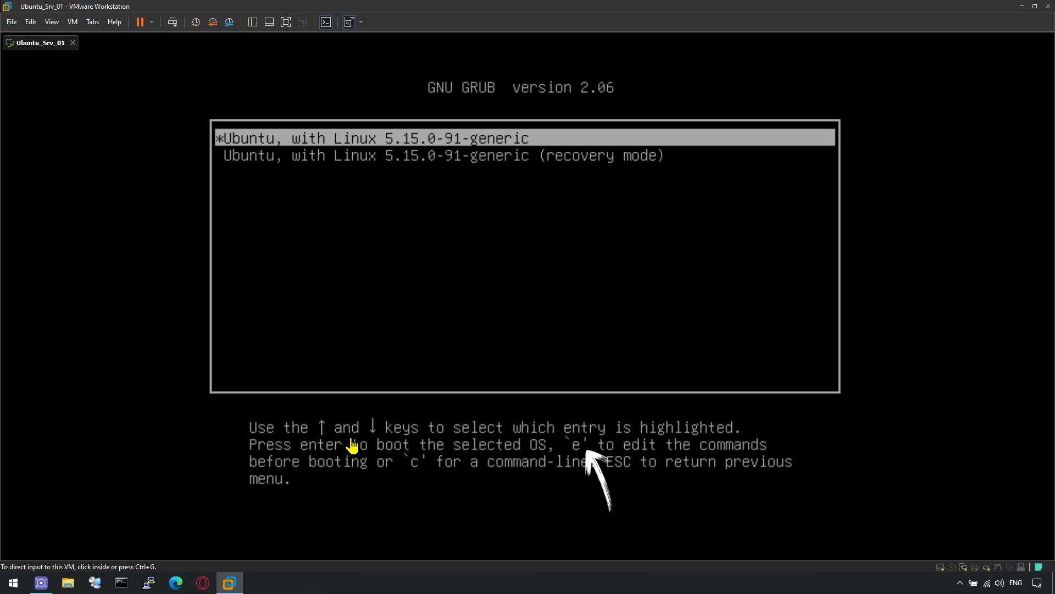
{"action": "mouse_move", "coordinate": [318, 450]}
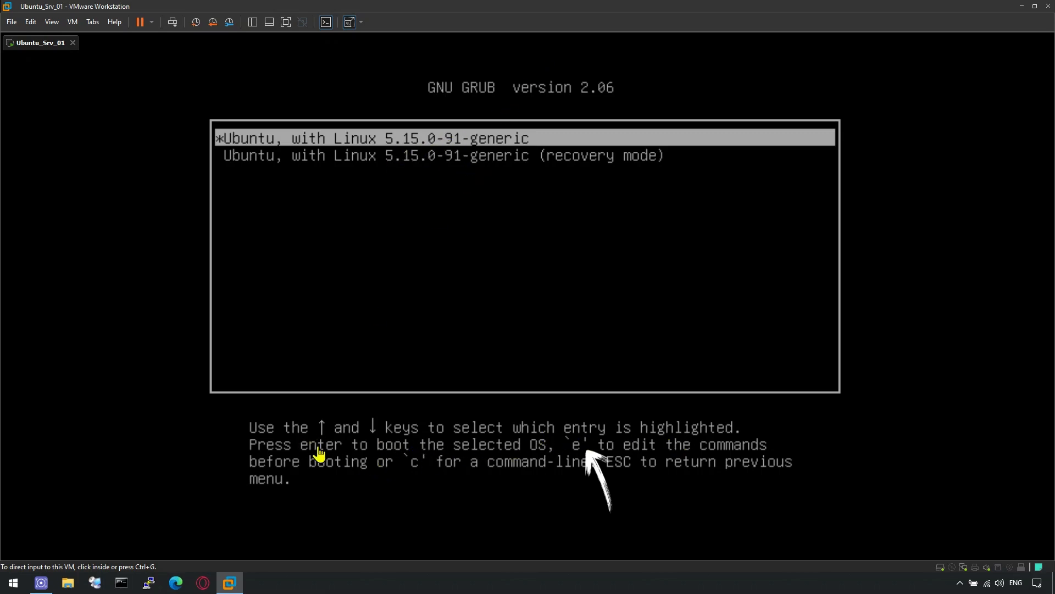
{"action": "mouse_move", "coordinate": [577, 462]}
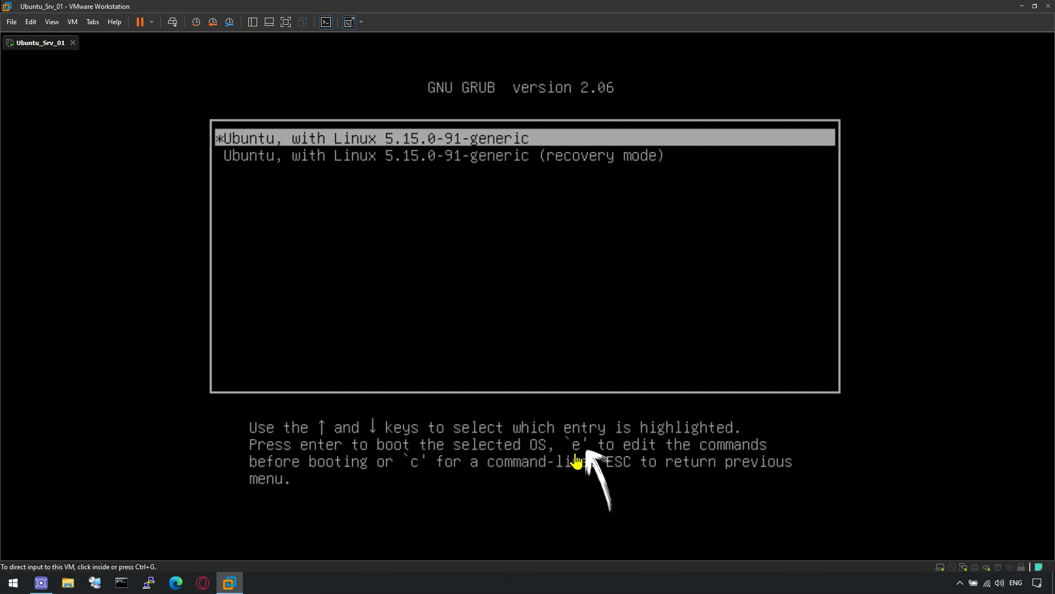
{"action": "mouse_move", "coordinate": [590, 453]}
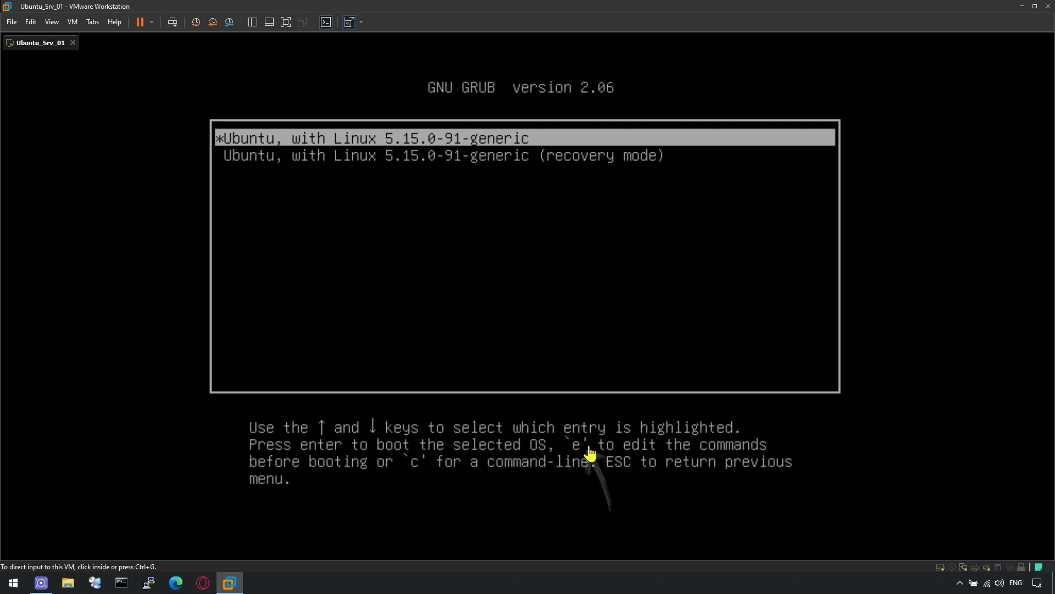
{"action": "key", "text": "e"}
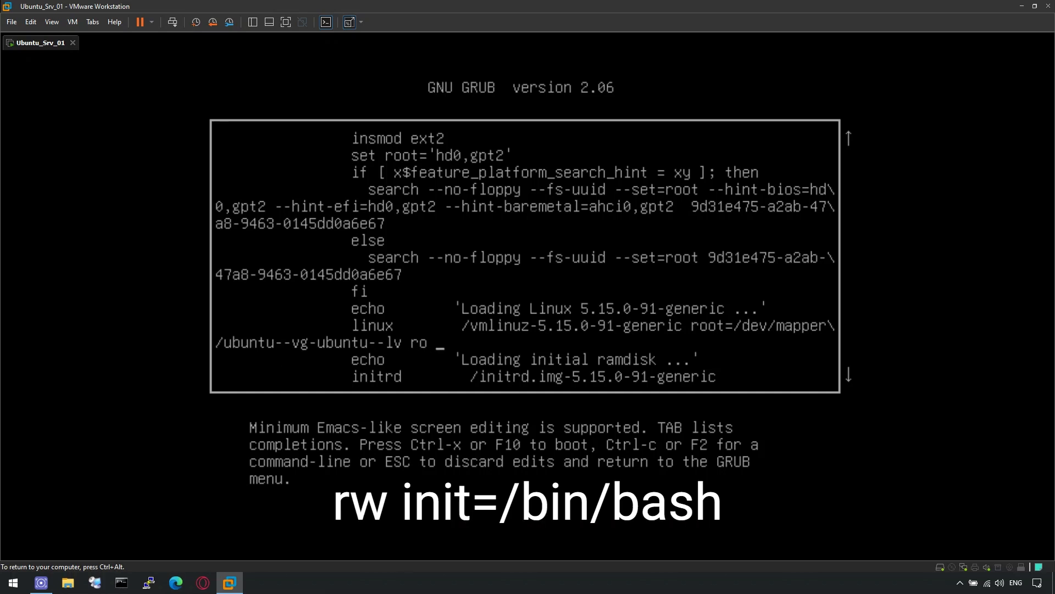
Append rw init=/bin/bash after ro on the linux boot line.
{"action": "type", "text": "rw"}
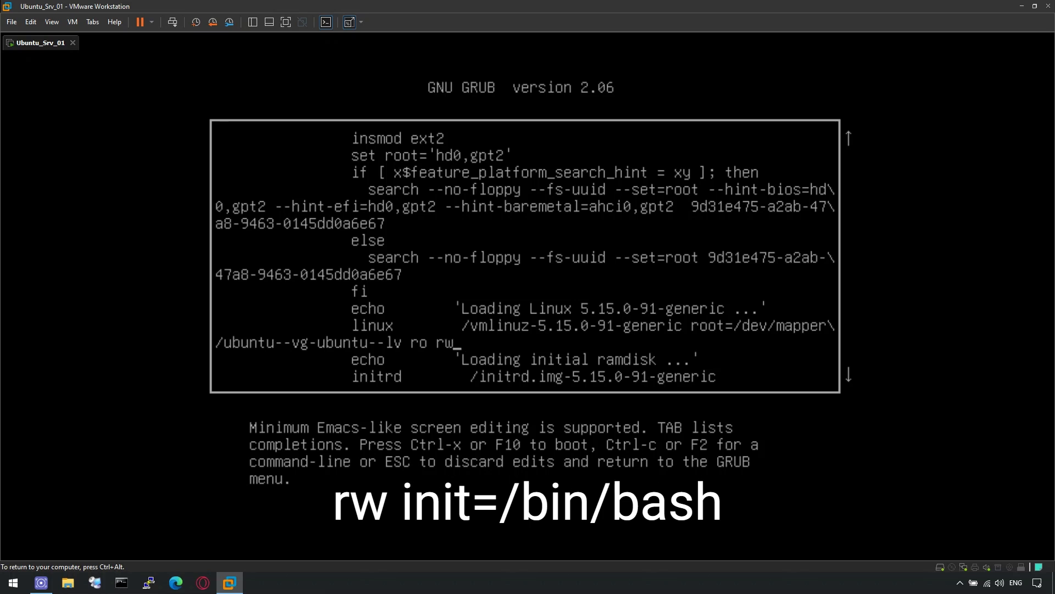
{"action": "type", "text": "init="}
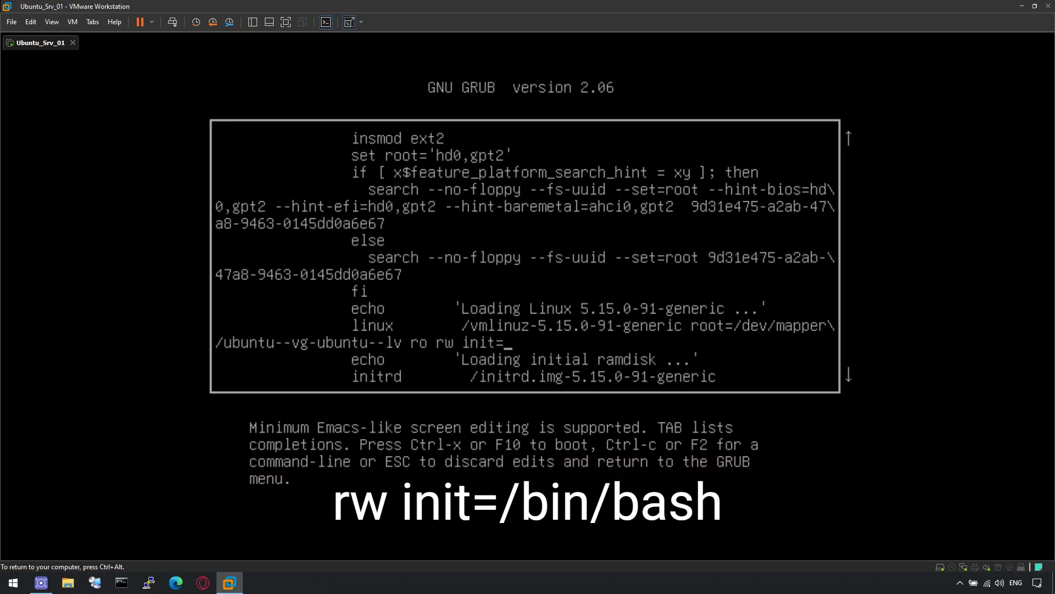
{"action": "type", "text": "bin/basd"}
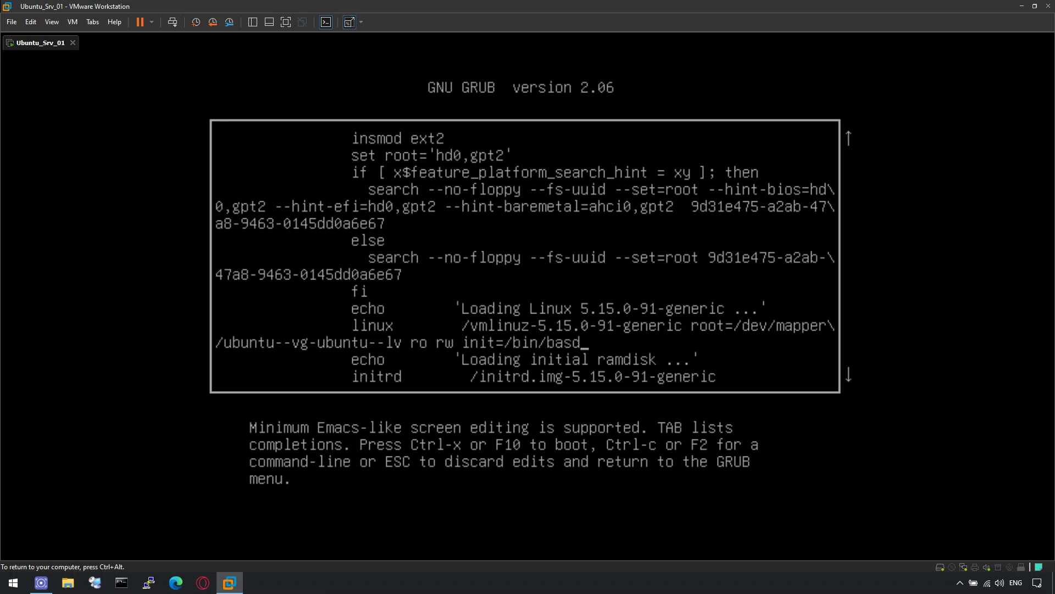
{"action": "type", "text": "h"}
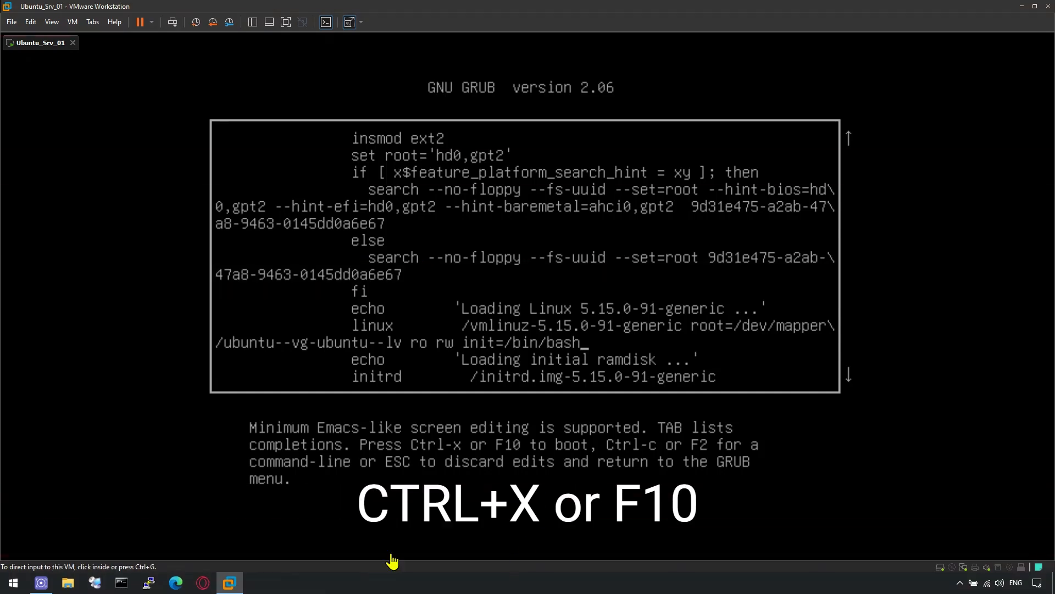
{"action": "mouse_move", "coordinate": [314, 446]}
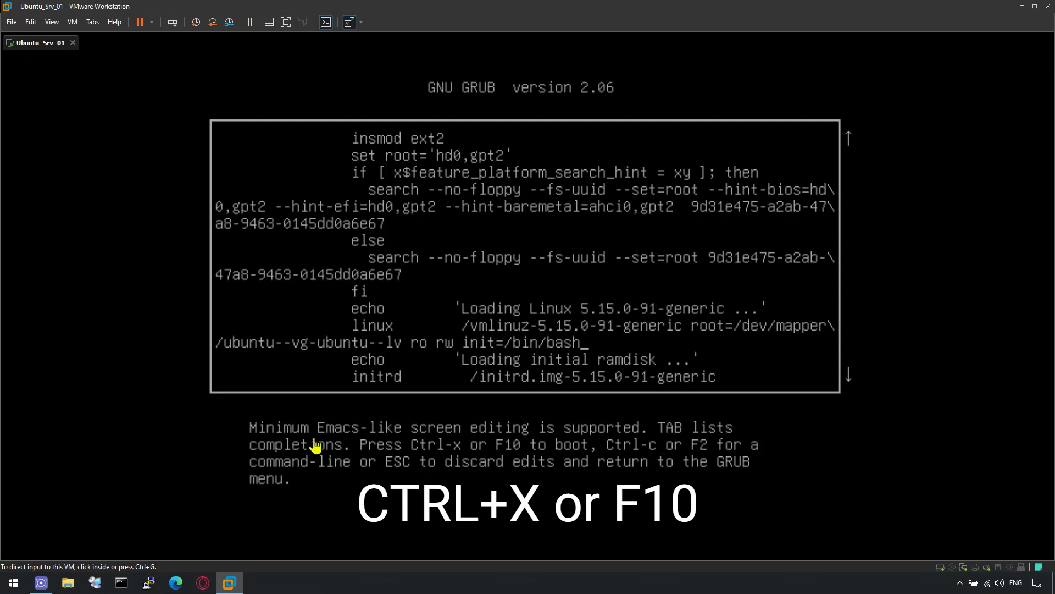
{"action": "mouse_move", "coordinate": [591, 459]}
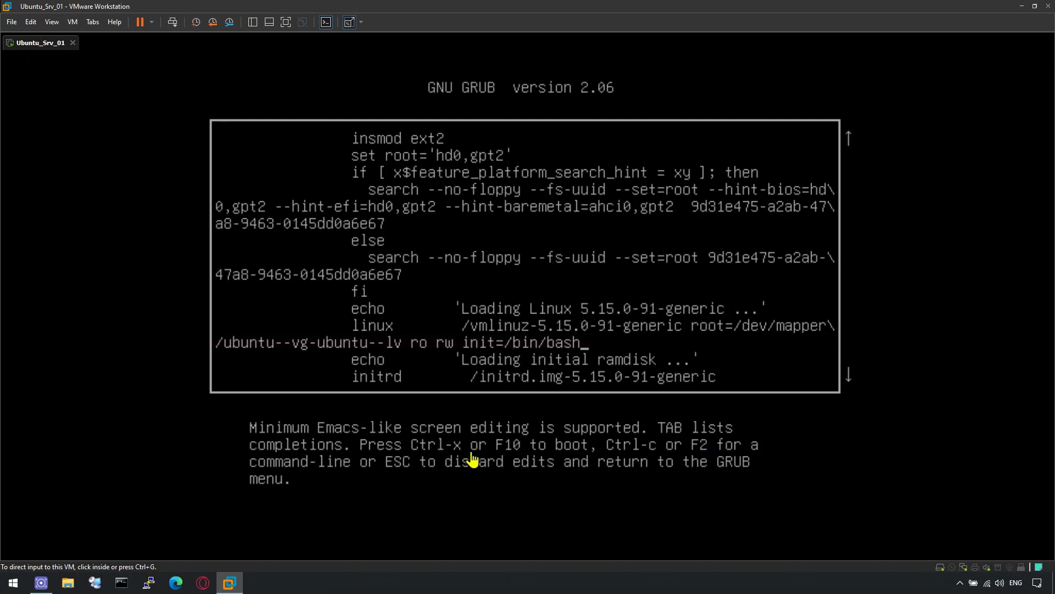
Boot the edited GRUB entry with Ctrl+X into a root bash shell.
{"action": "left_click", "coordinate": [471, 461]}
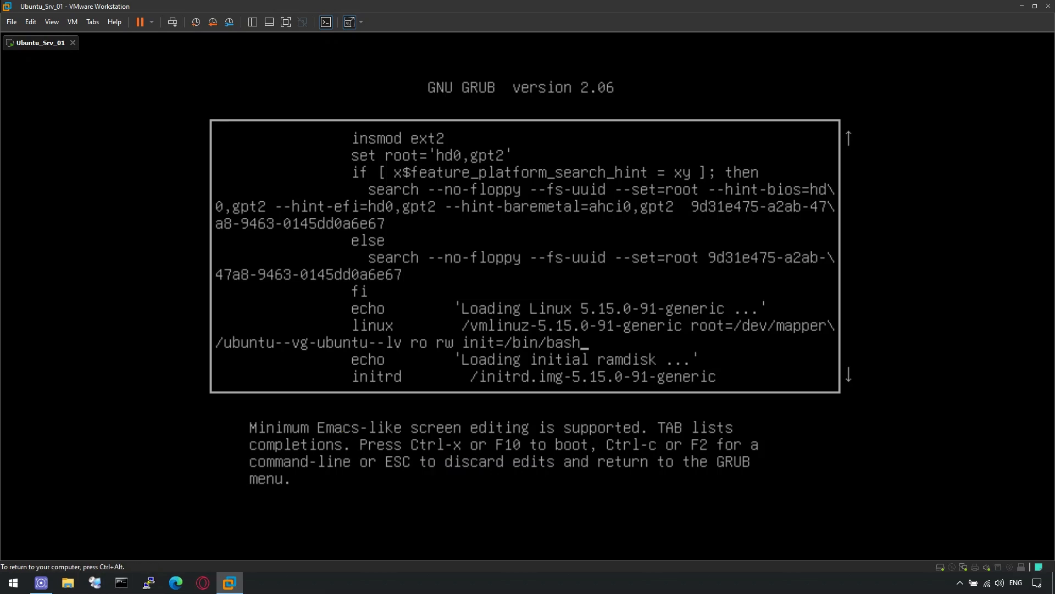
{"action": "key", "text": "ctrl+x"}
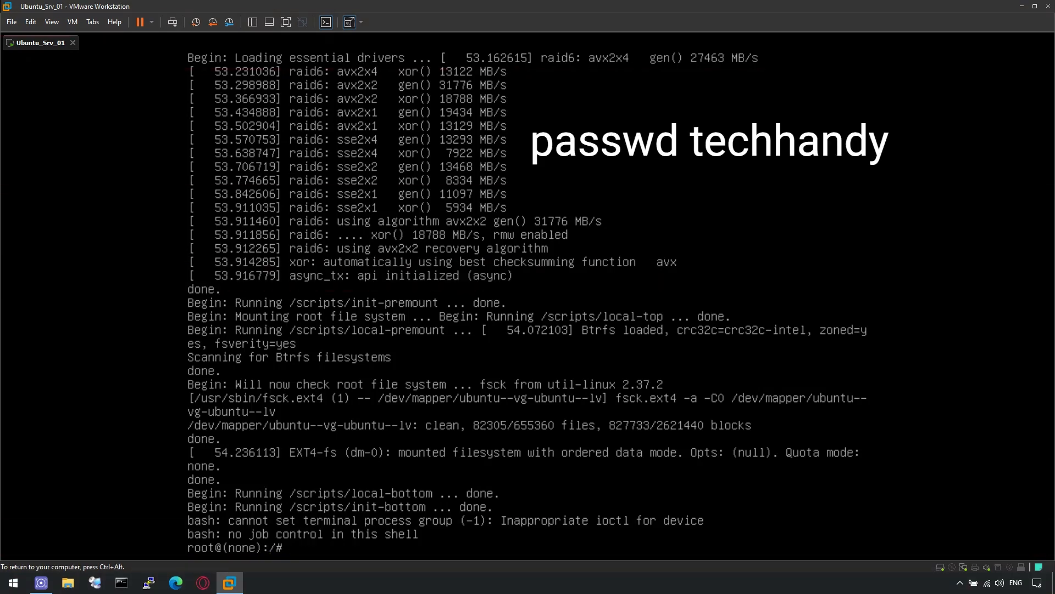
Set a new techhandy password with passwd techhandy, entering it twice.
{"action": "type", "text": "pa"}
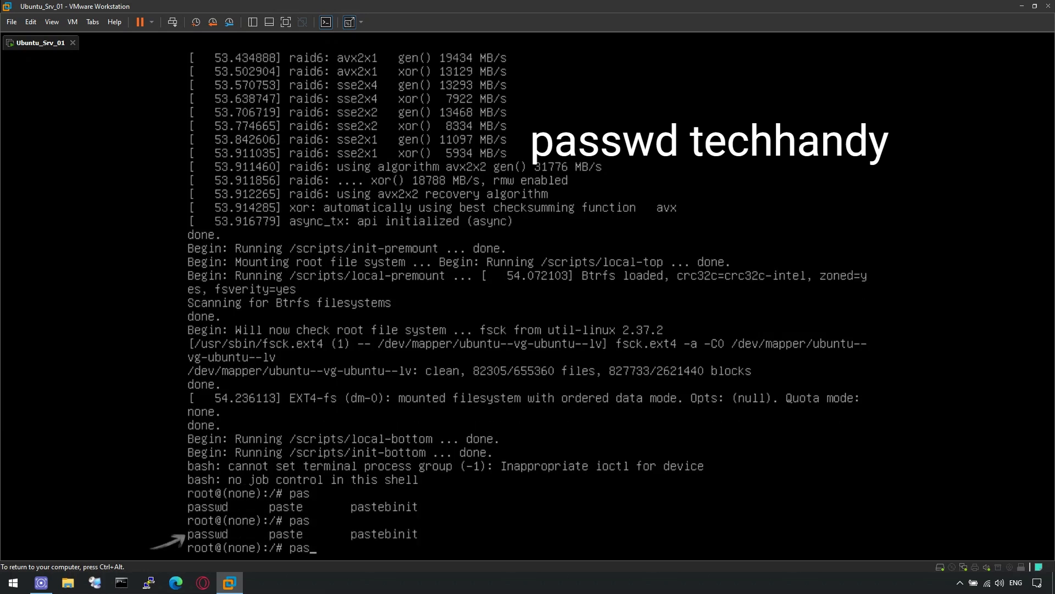
{"action": "type", "text": "swd"}
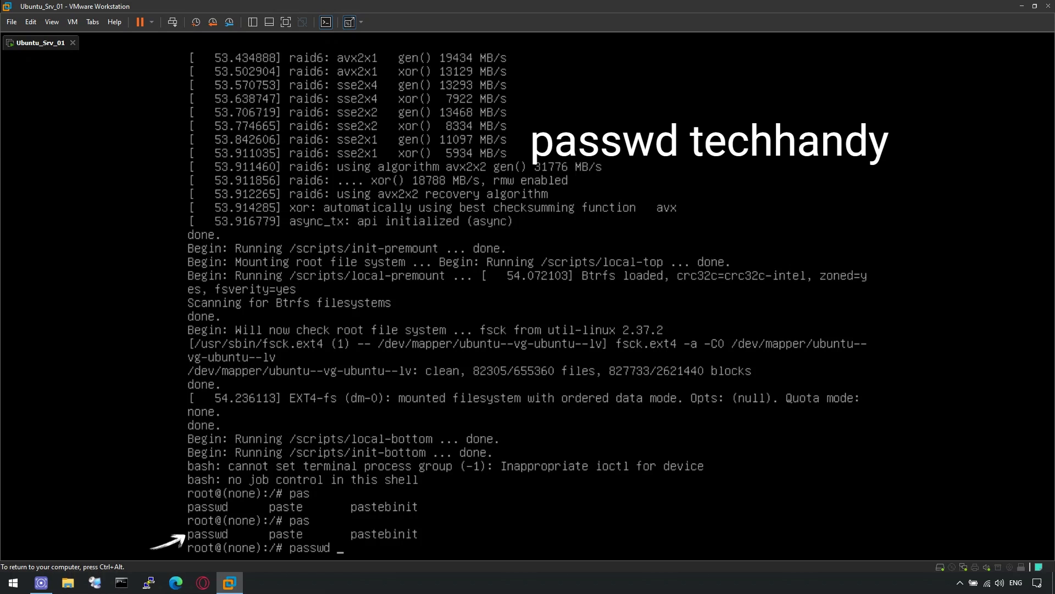
{"action": "type", "text": "techhand"}
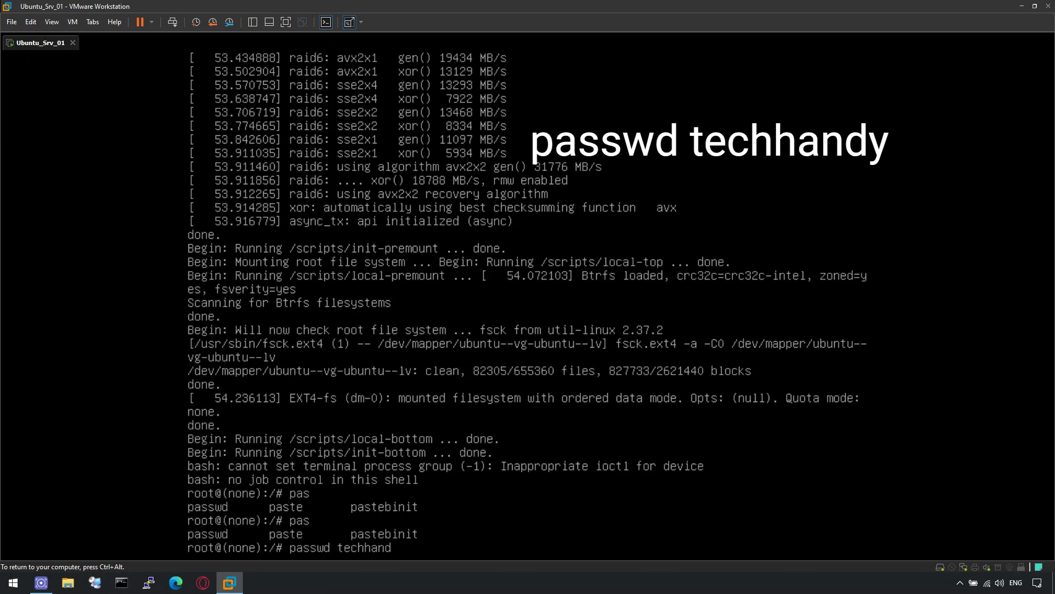
{"action": "type", "text": "y"}
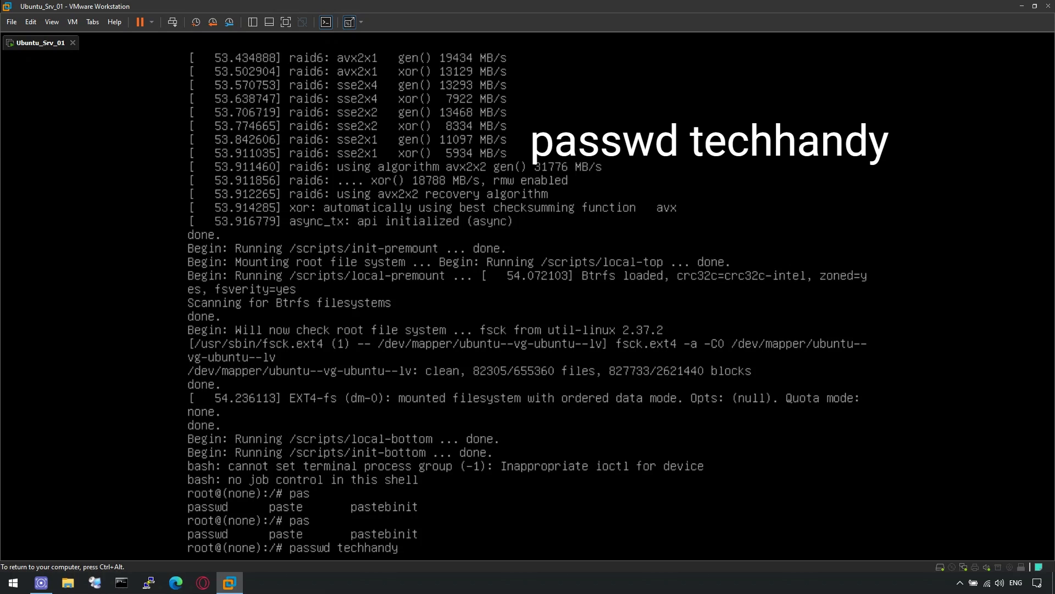
{"action": "key", "text": "Return"}
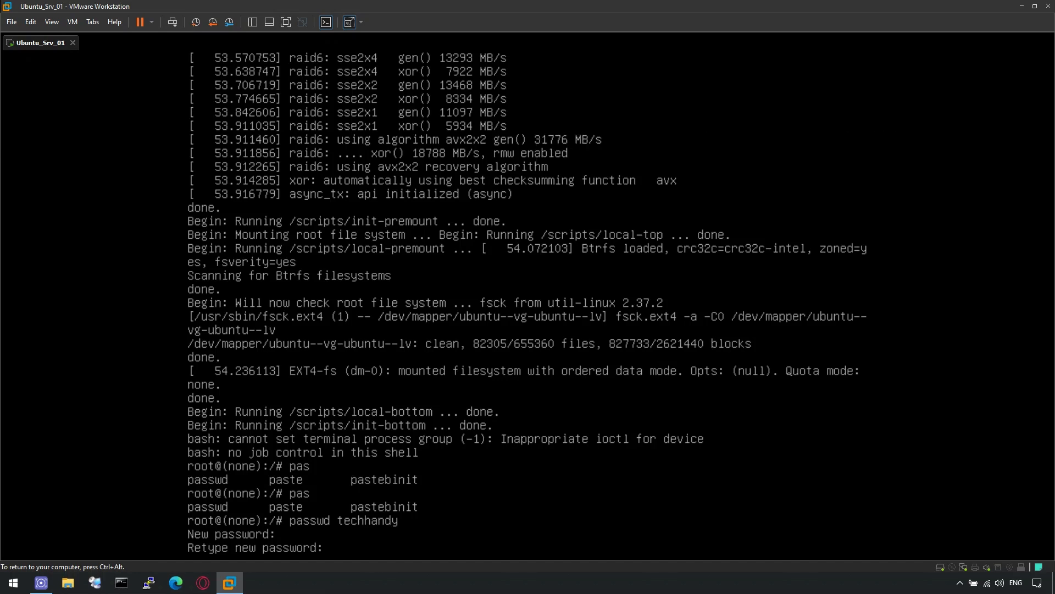
{"action": "key", "text": "Return"}
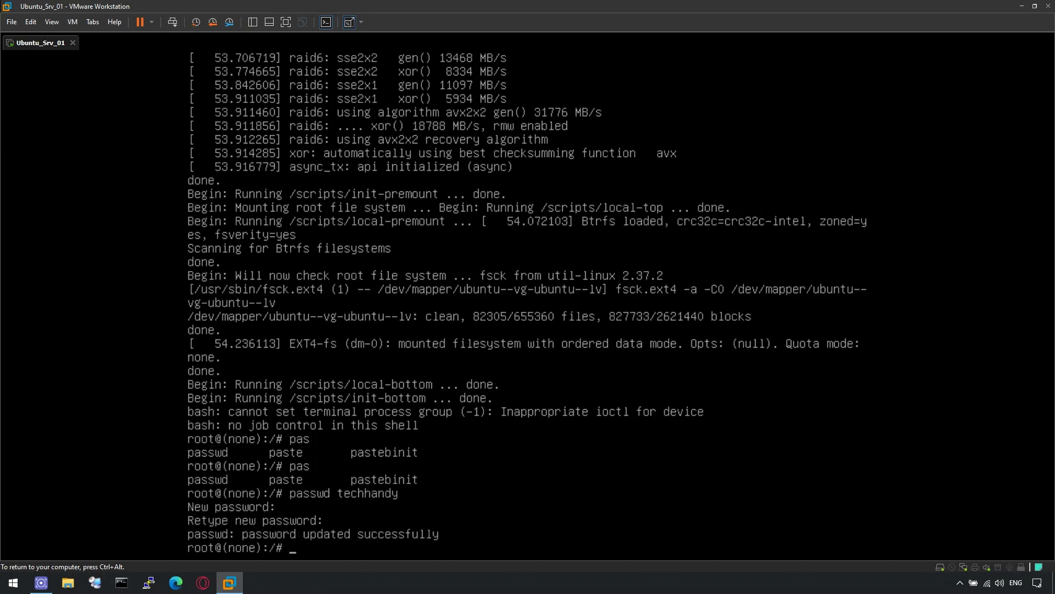
Run reboot, which fails because systemd isn't running.
{"action": "type", "text": "reb"}
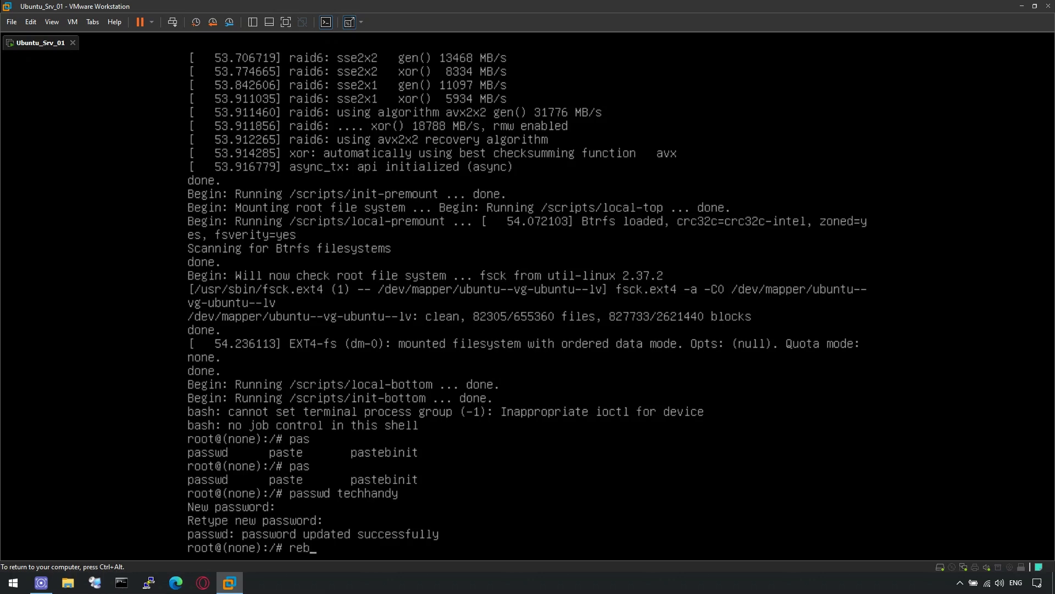
{"action": "type", "text": "oot"}
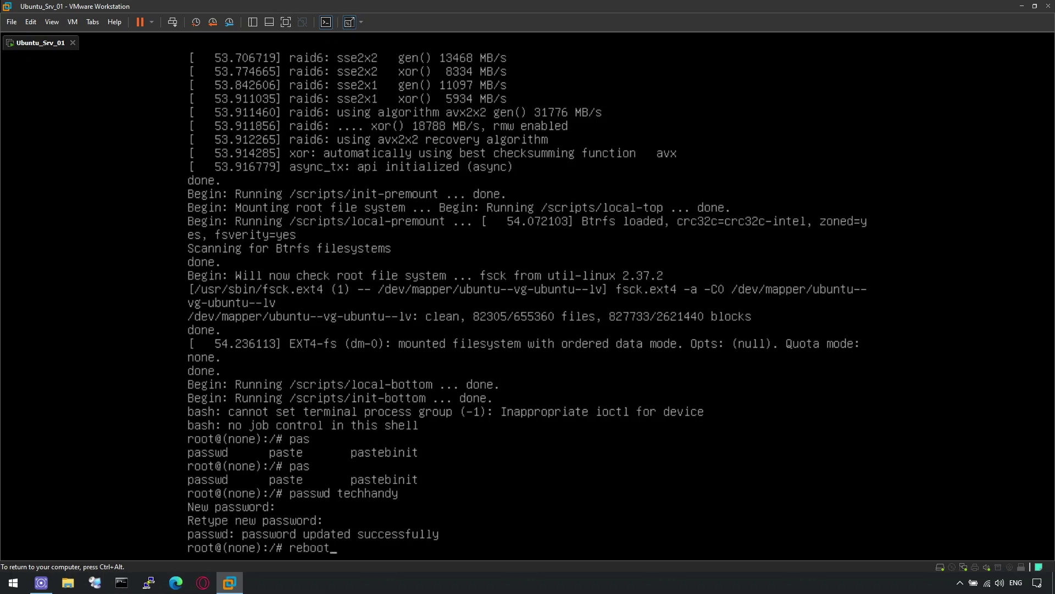
{"action": "key", "text": "Return"}
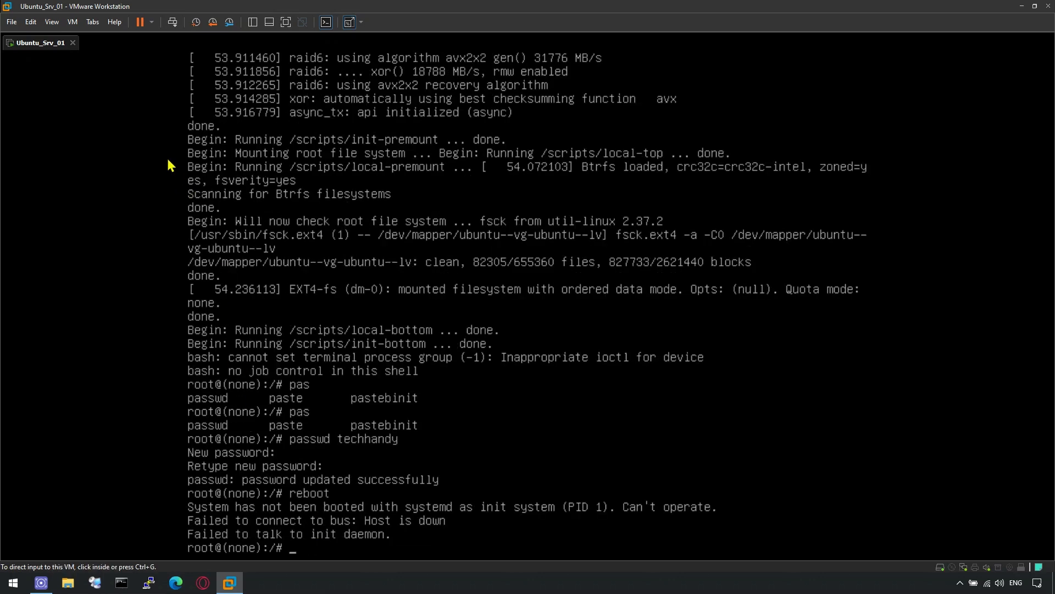
Send Ctrl+Alt+Del from the VM menu so the guest boots normally.
{"action": "left_click", "coordinate": [72, 22]}
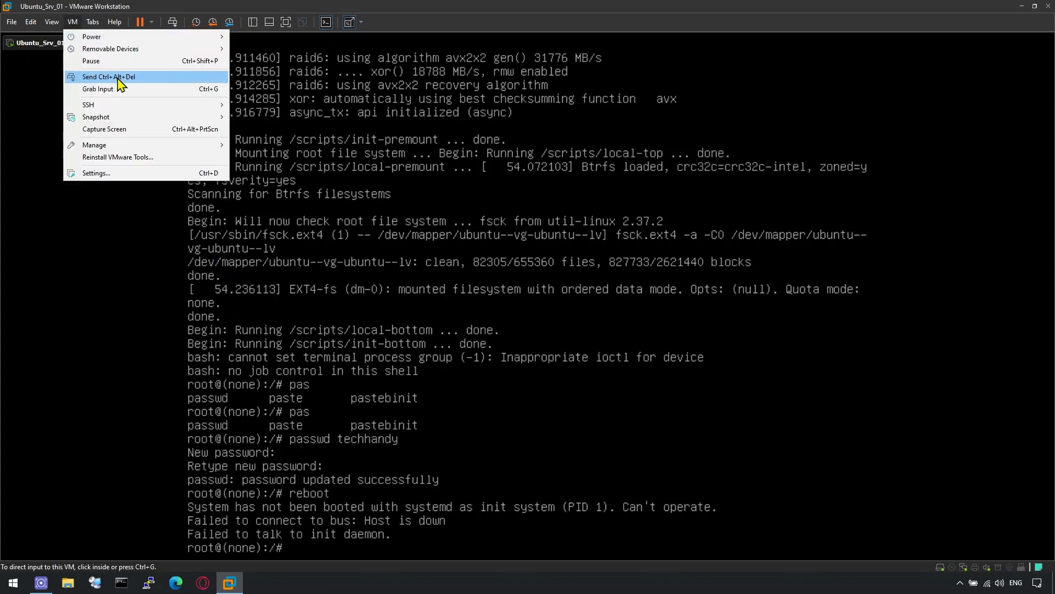
{"action": "left_click", "coordinate": [108, 76]}
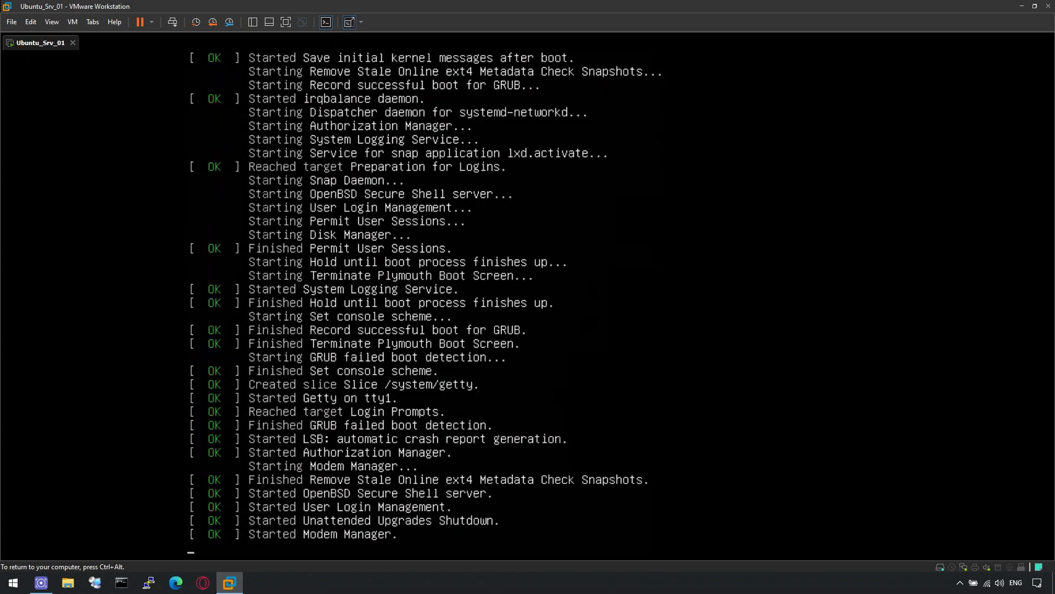
Log in as techhandy with the new password, then catch the GRUB menu on reboot.
{"action": "scroll", "scroll_direction": "down", "scroll_amount": 3}
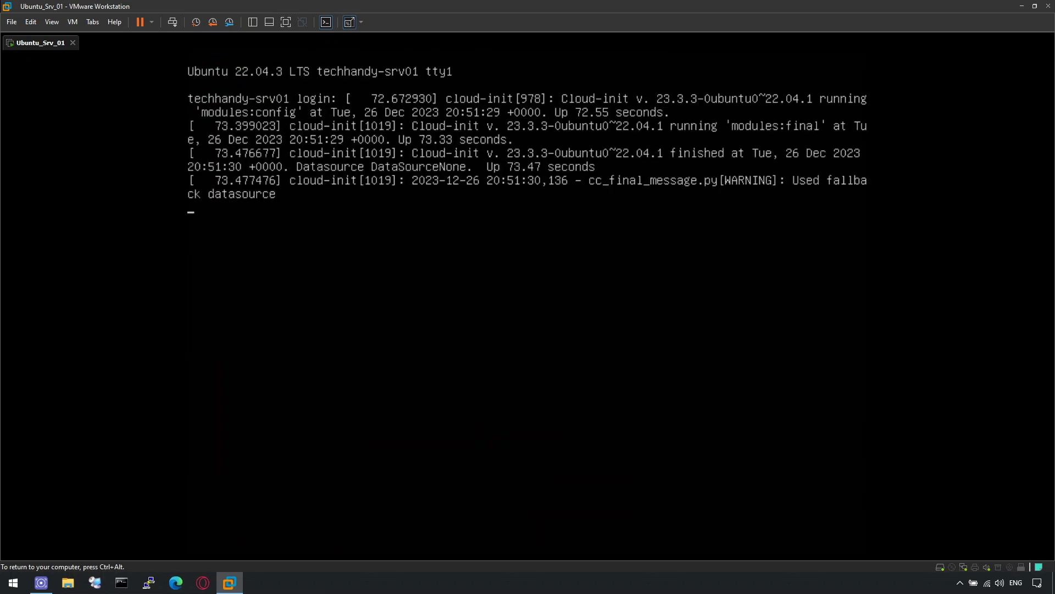
{"action": "type", "text": "techhandy-srv01 login: techhan"}
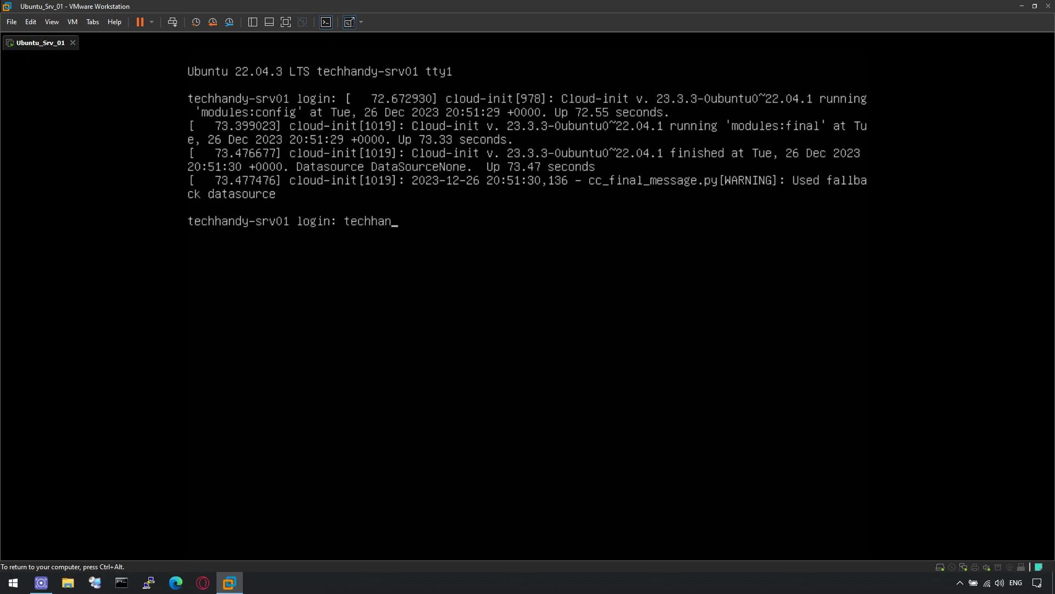
{"action": "key", "text": "Return"}
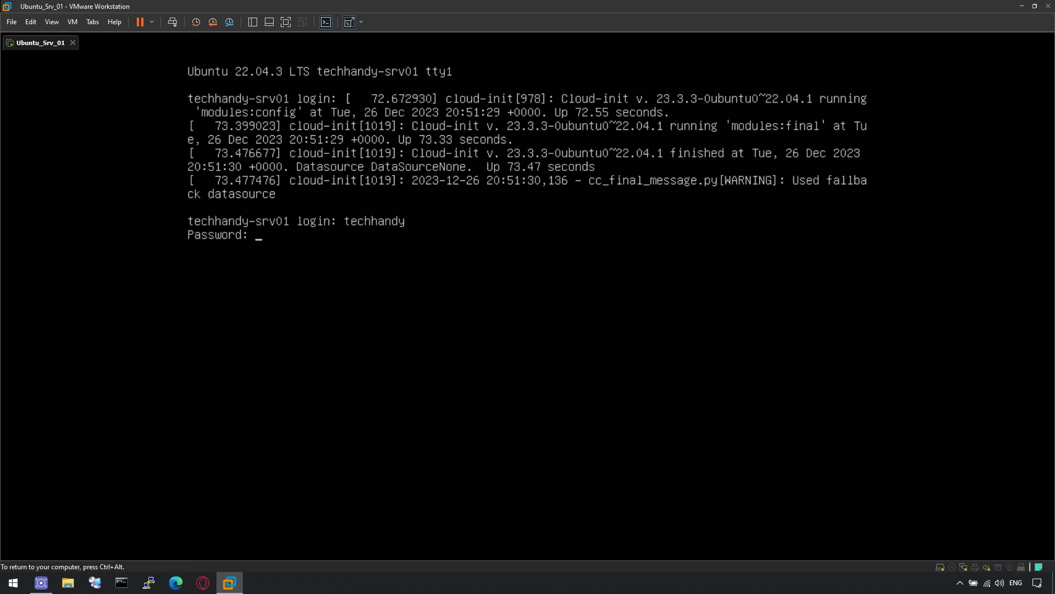
{"action": "key", "text": "Return"}
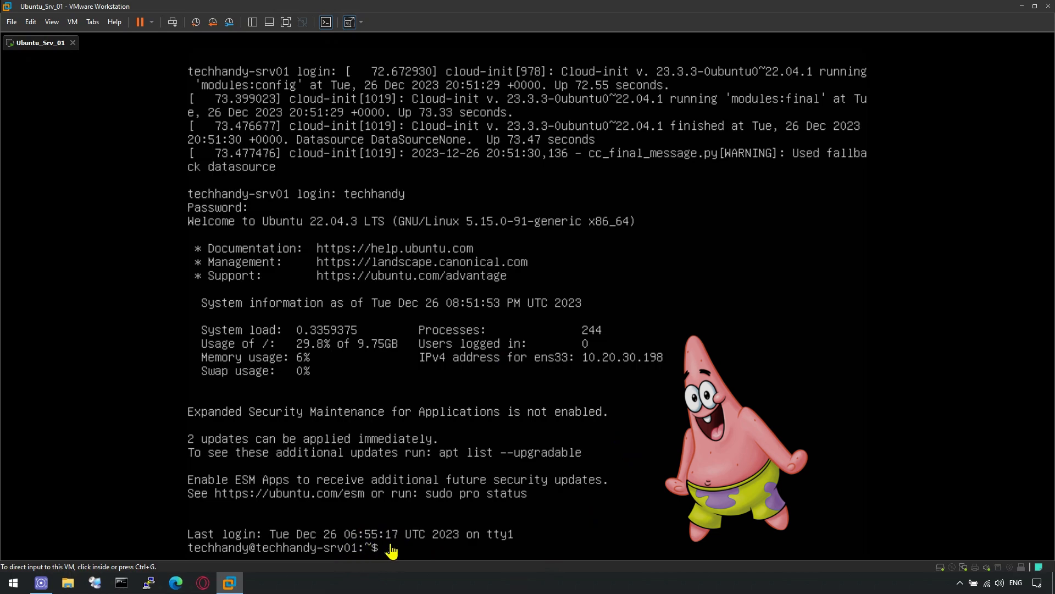
{"action": "left_click", "coordinate": [392, 551]}
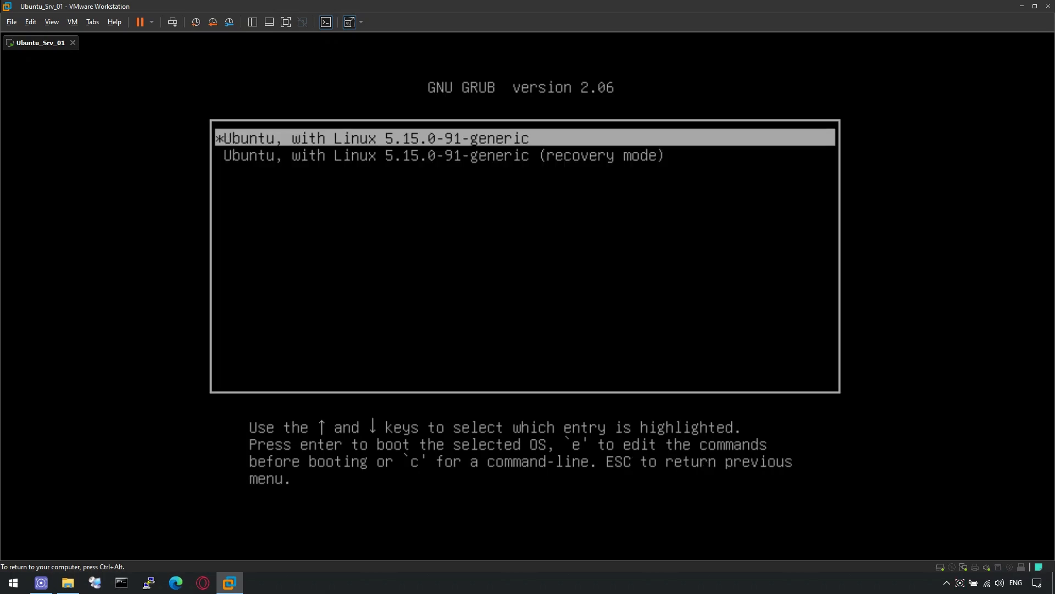
Add init=/bin/bash to the Ubuntu entry's kernel line and boot it with Ctrl+X.
{"action": "key", "text": "e"}
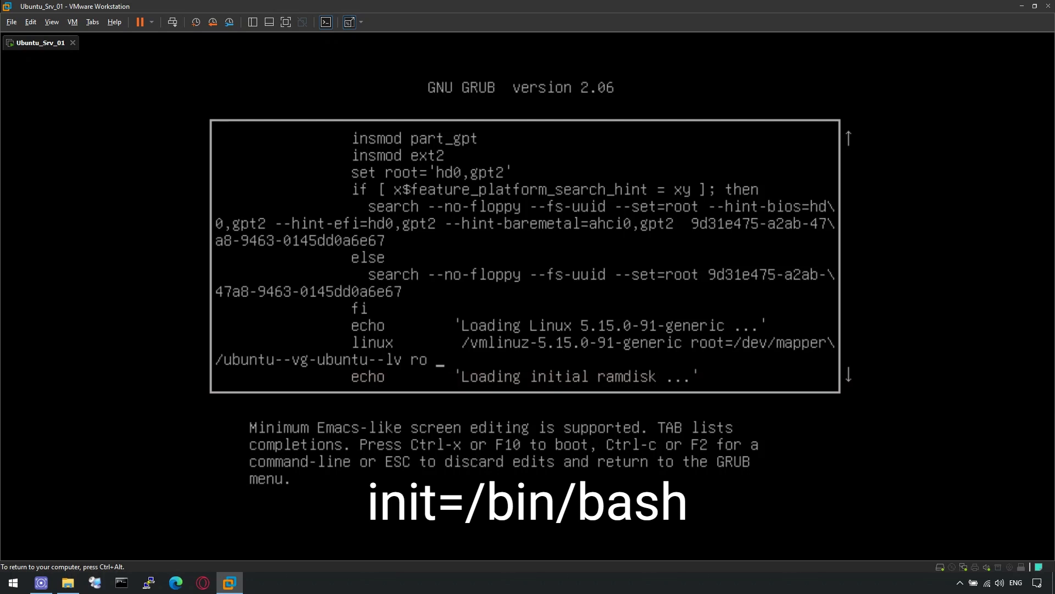
{"action": "type", "text": "init=/bin/ba"}
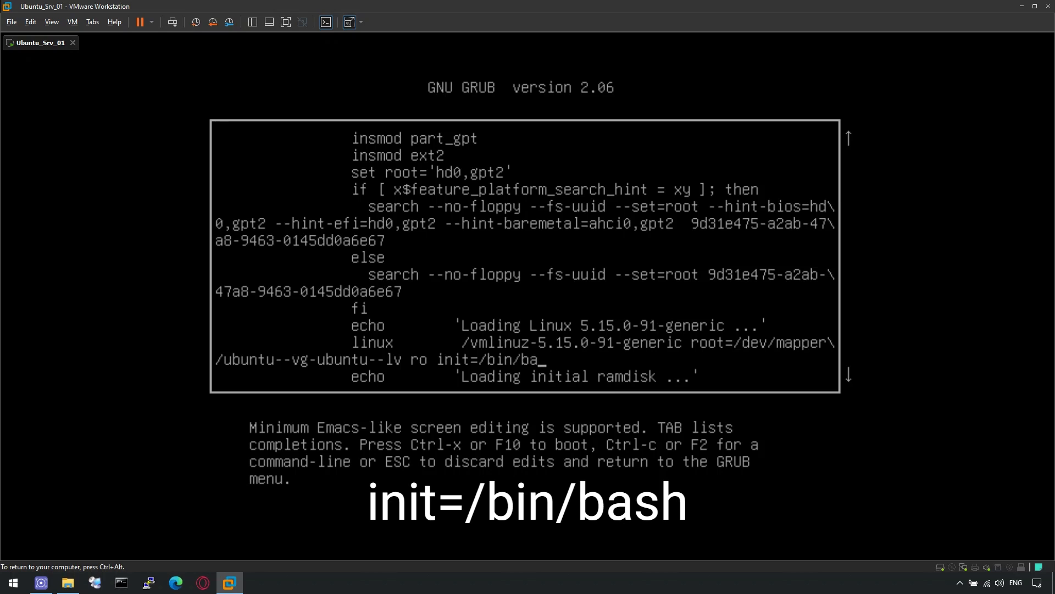
{"action": "type", "text": "sh"}
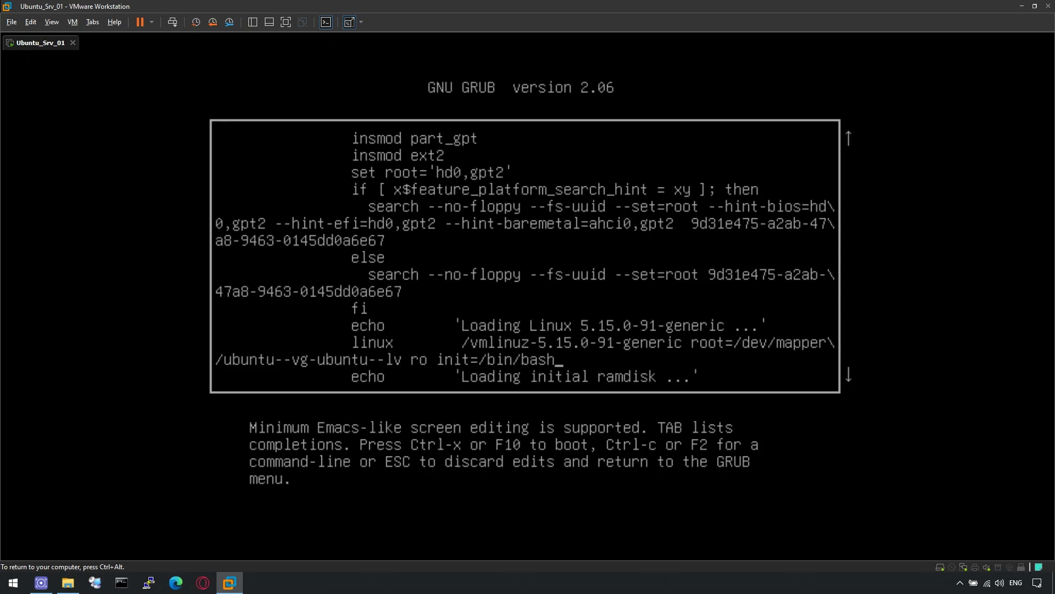
{"action": "key", "text": "ctrl+x"}
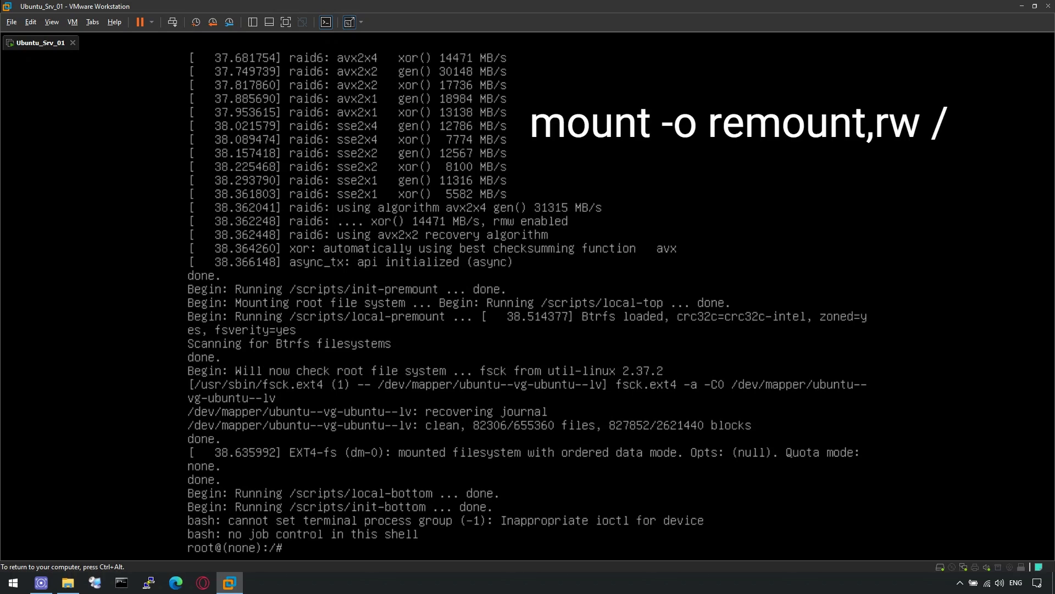
Remount the root filesystem read-write with mount -o remount,rw /.
{"action": "type", "text": "mount"}
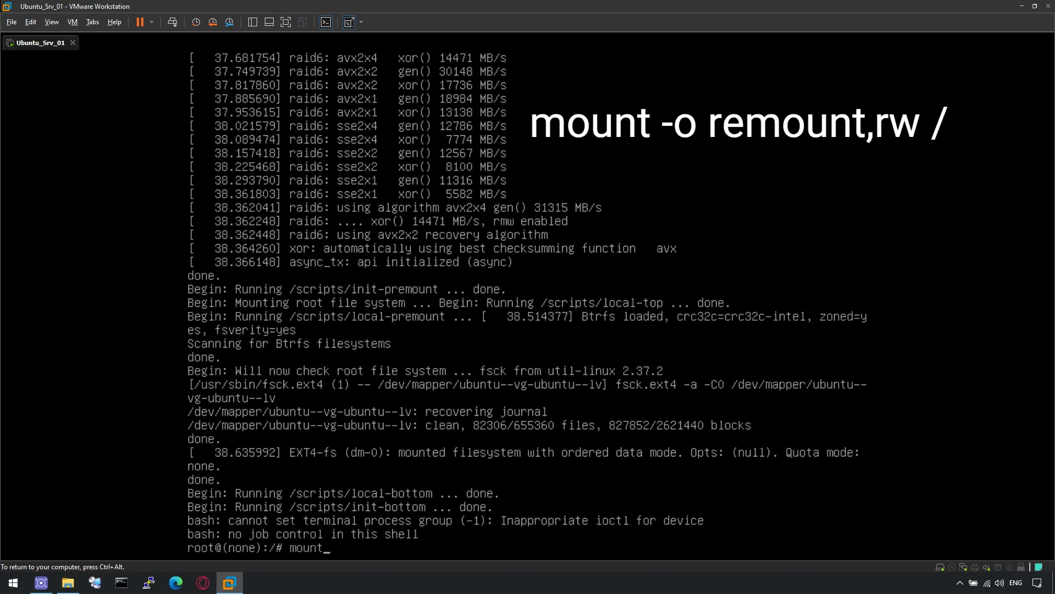
{"action": "type", "text": "-o"}
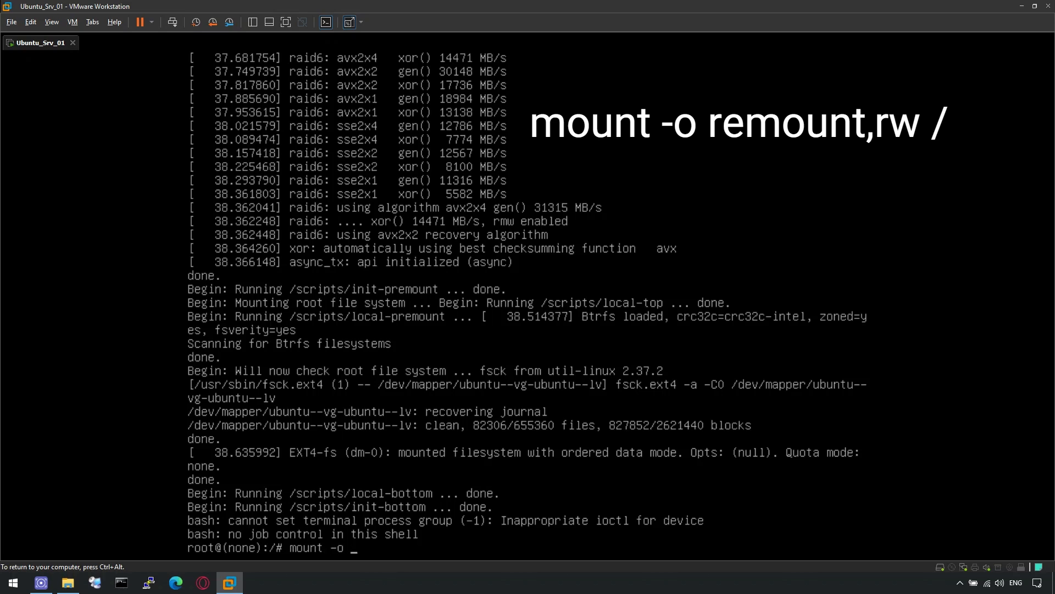
{"action": "type", "text": "remount"}
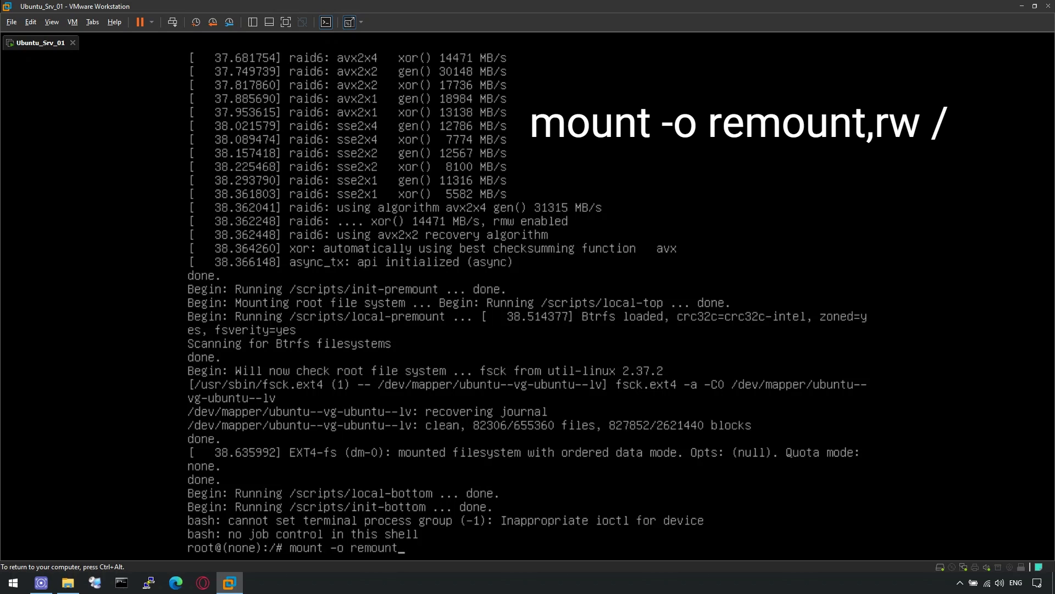
{"action": "type", "text": ","}
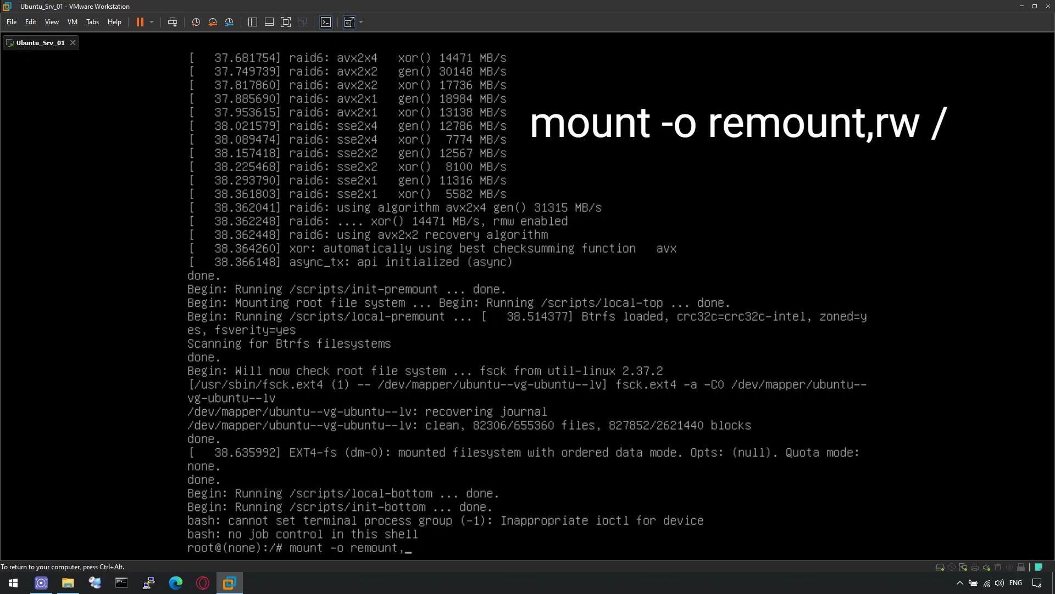
{"action": "type", "text": "rw /"}
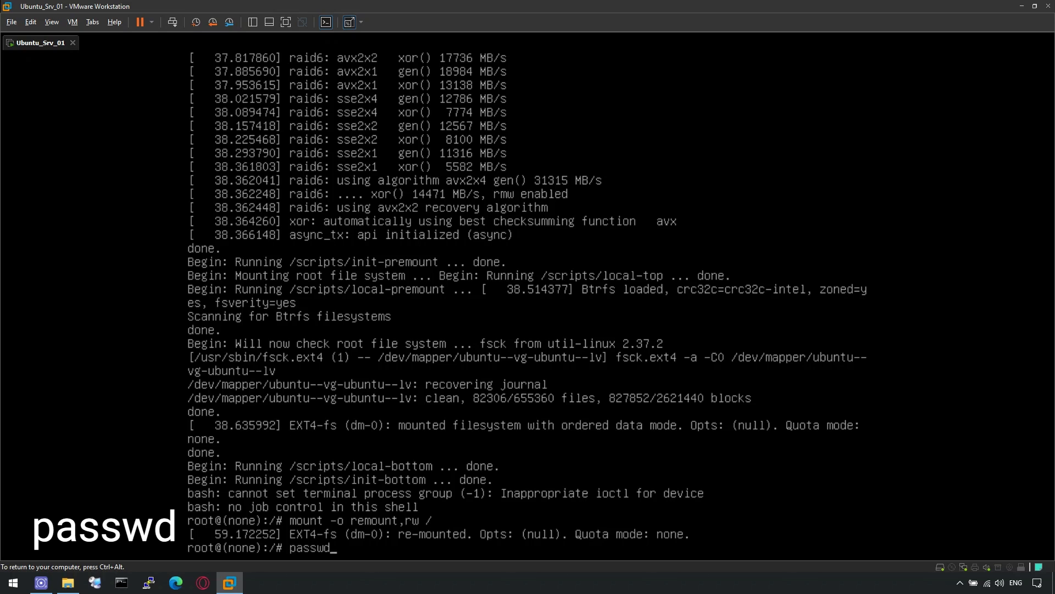
Set a new root password with passwd, then force a reboot with reboot -f.
{"action": "key", "text": "Return"}
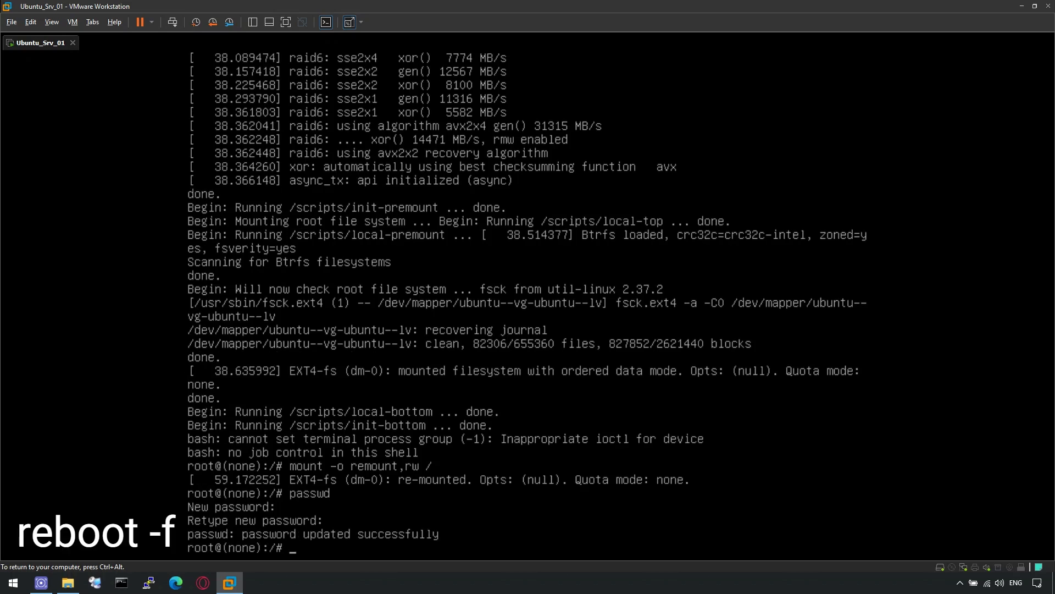
{"action": "type", "text": "re"}
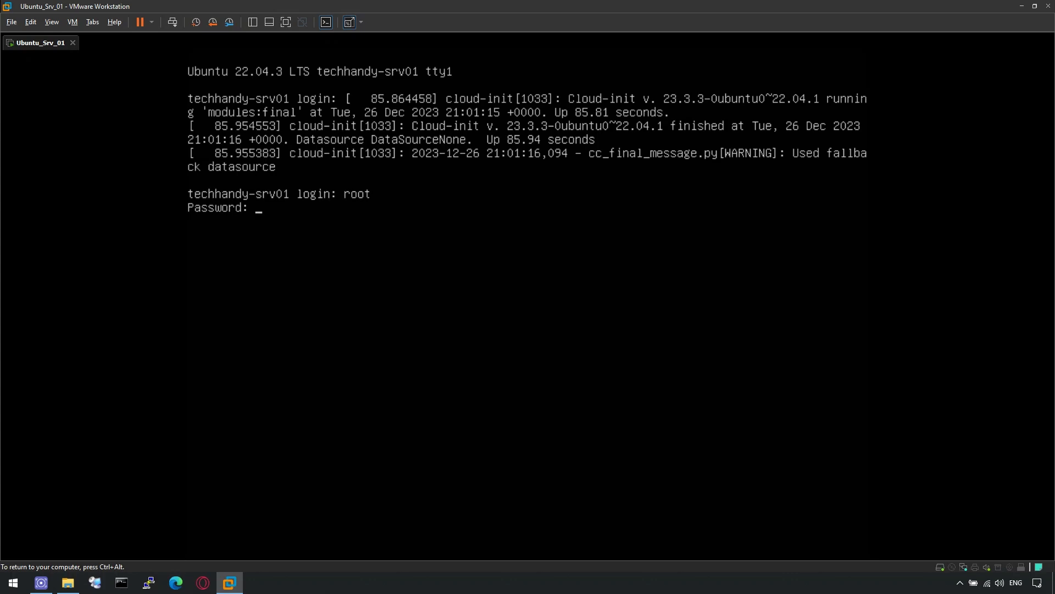
Submit the new root password at login to reach the root shell prompt.
{"action": "key", "text": "Return"}
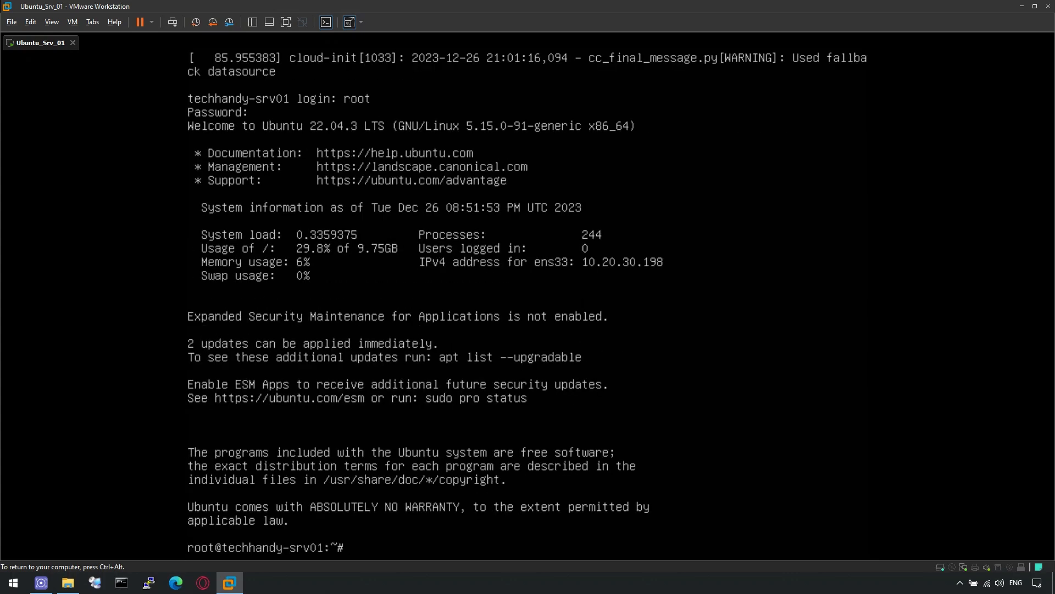